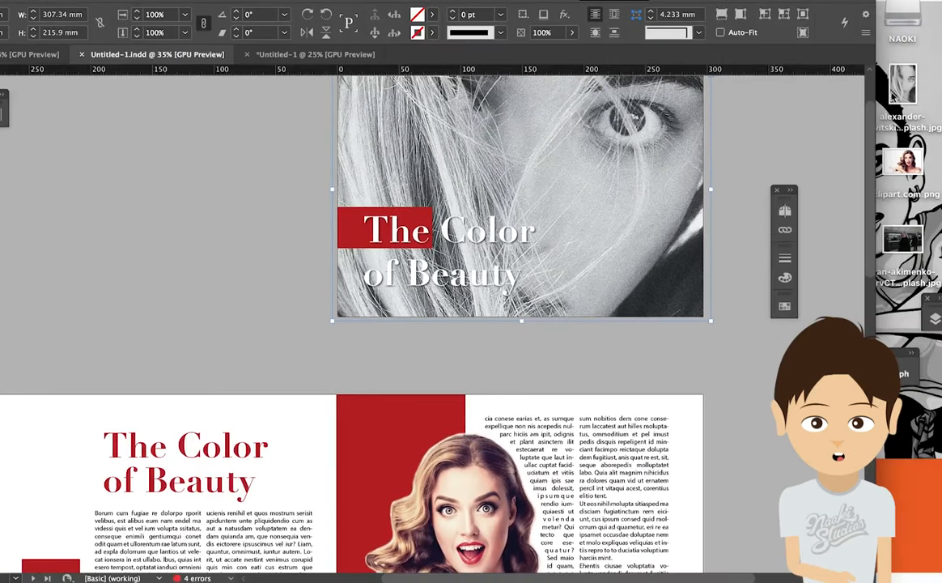
Step: Show the Links panel listing the five placed images, several flagged as missing
click(901, 84)
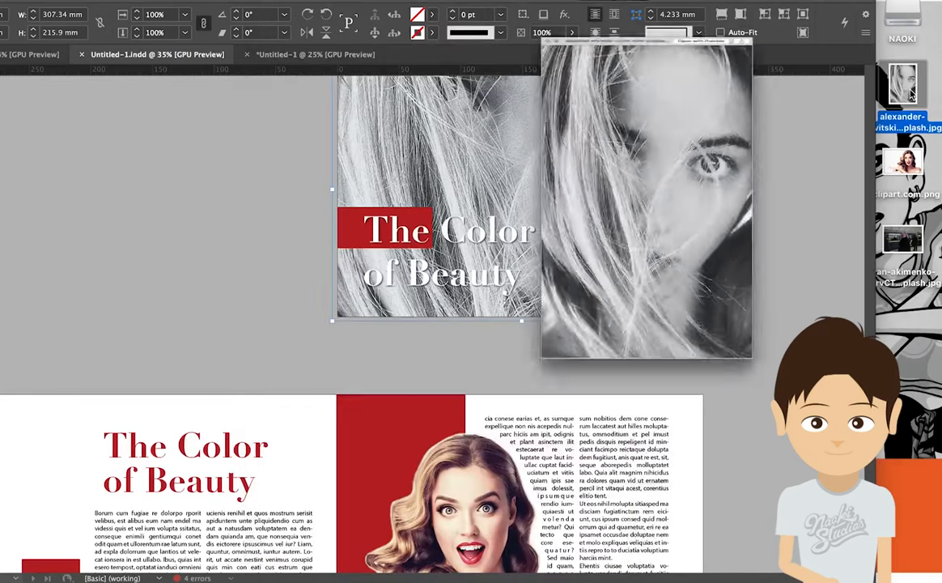
scroll(down, 3)
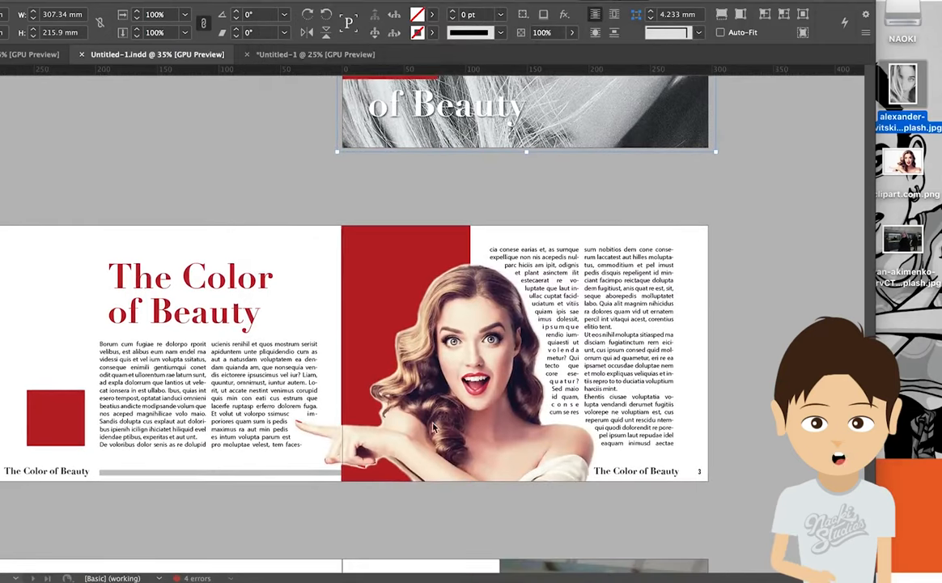
click(902, 162)
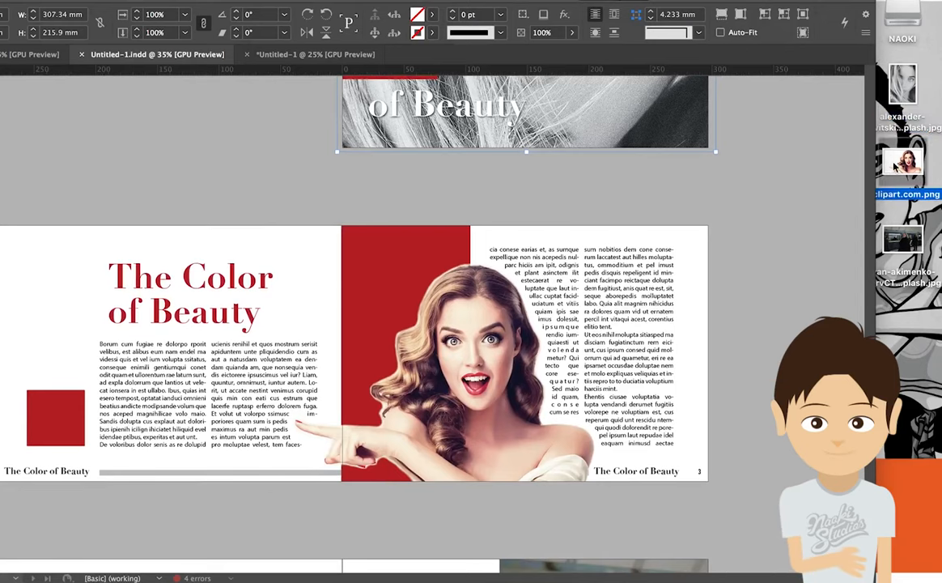
scroll(down, 3)
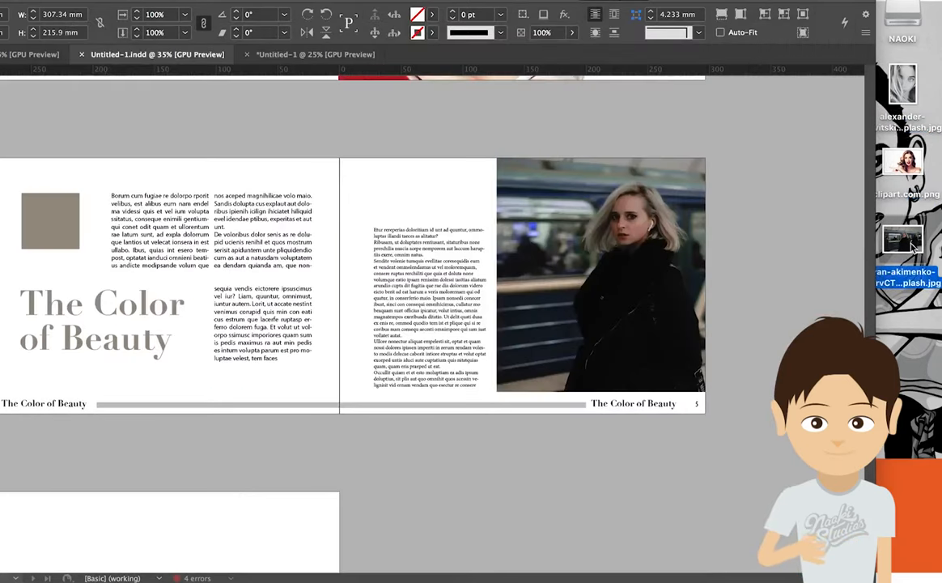
mouse_move(753, 267)
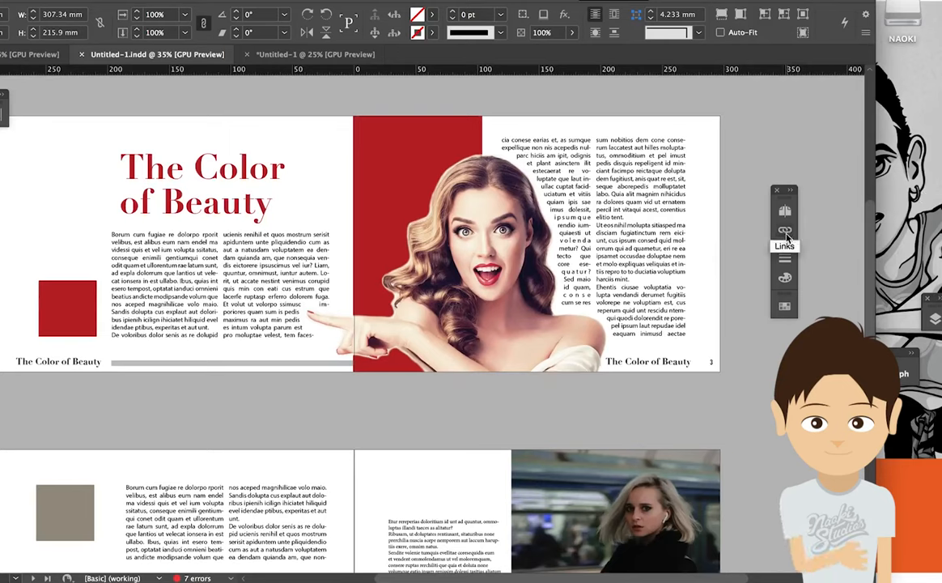
click(783, 230)
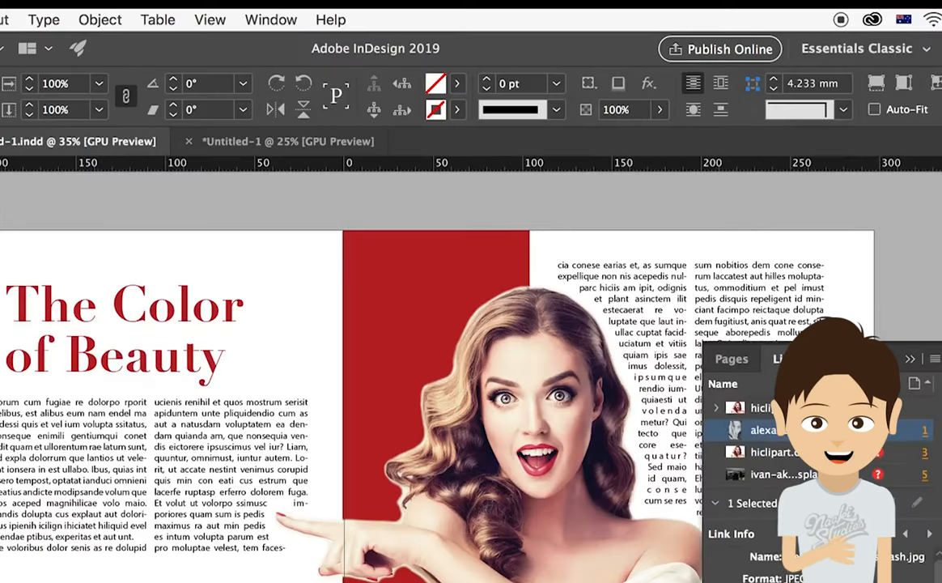
mouse_move(272, 20)
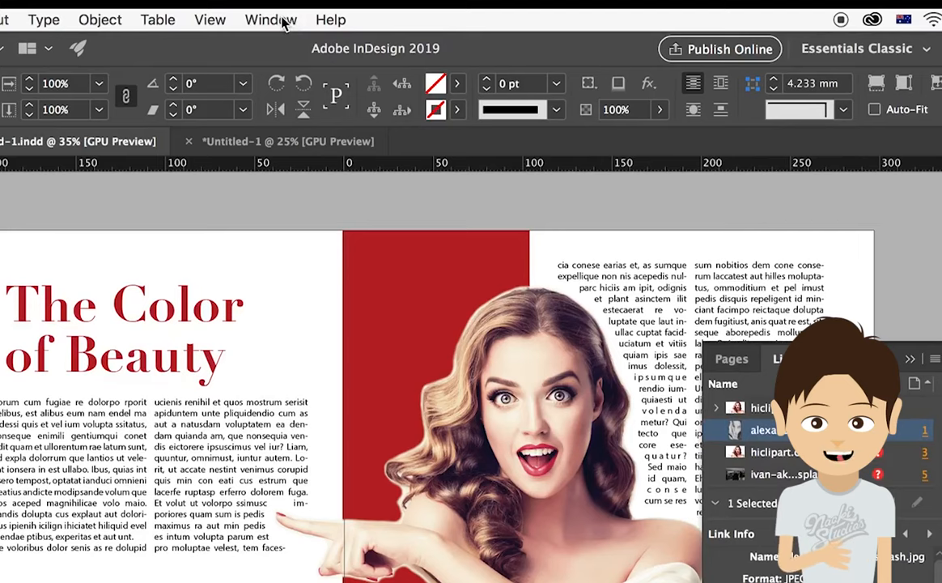
click(272, 19)
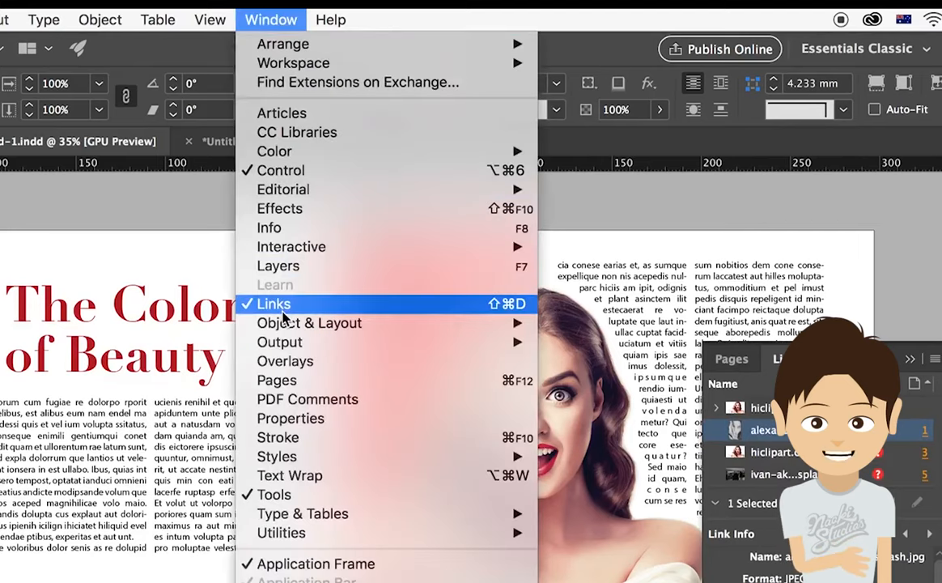
click(273, 304)
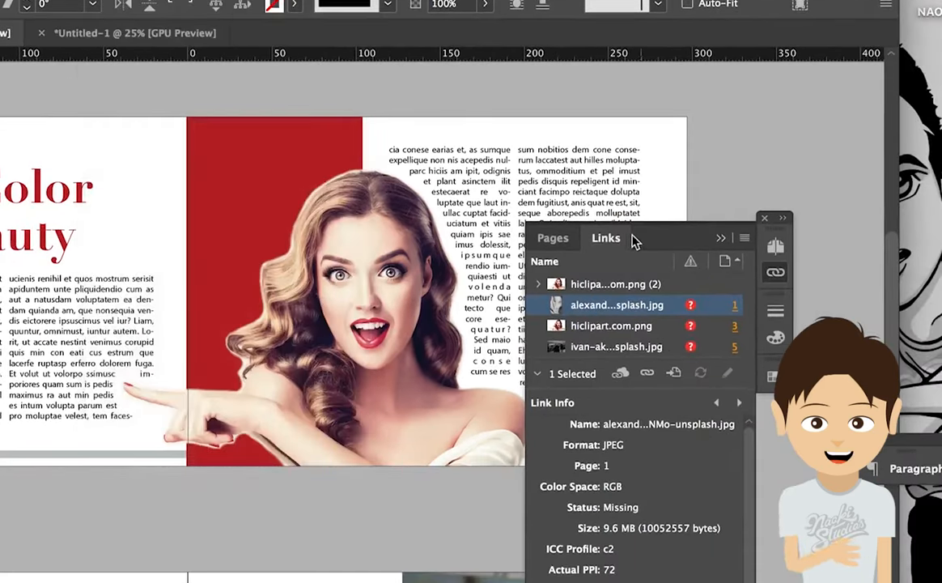
mouse_move(663, 322)
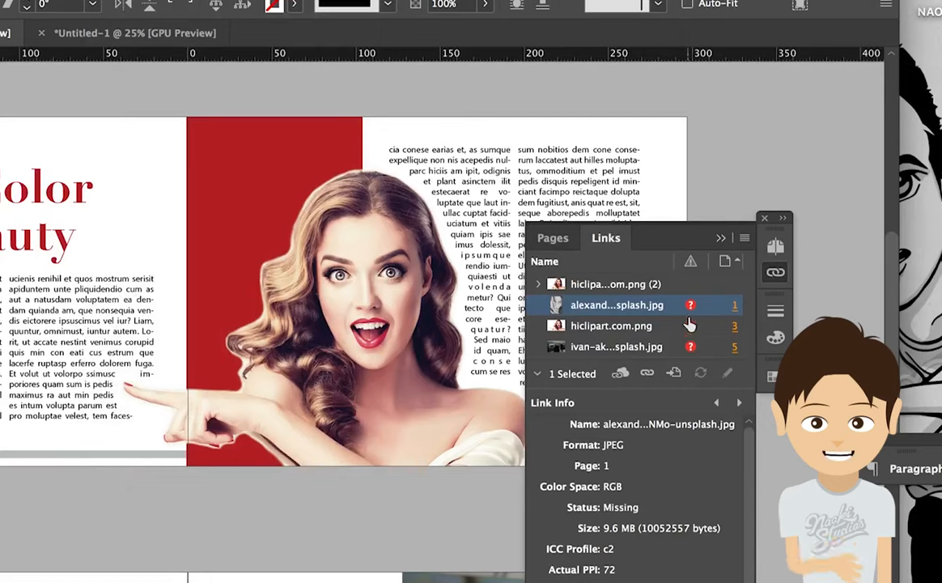
mouse_move(690, 315)
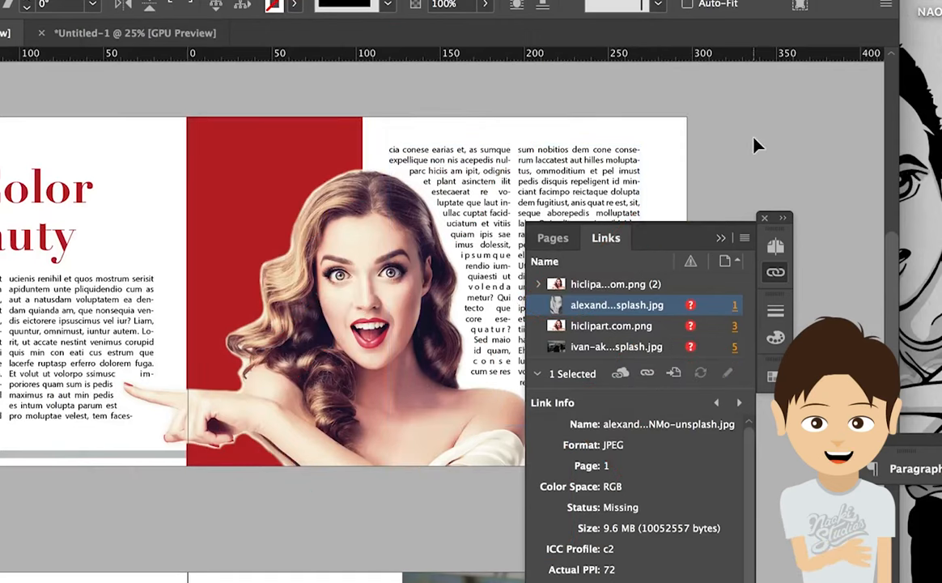
mouse_move(752, 165)
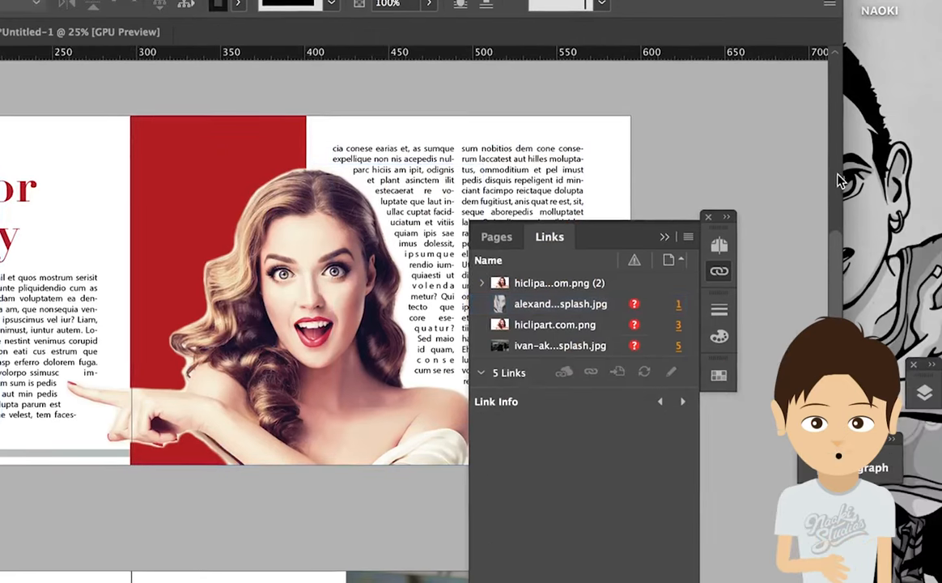
Step: Relink the missing images so all five resolve, then collapse the Links panel
click(709, 217)
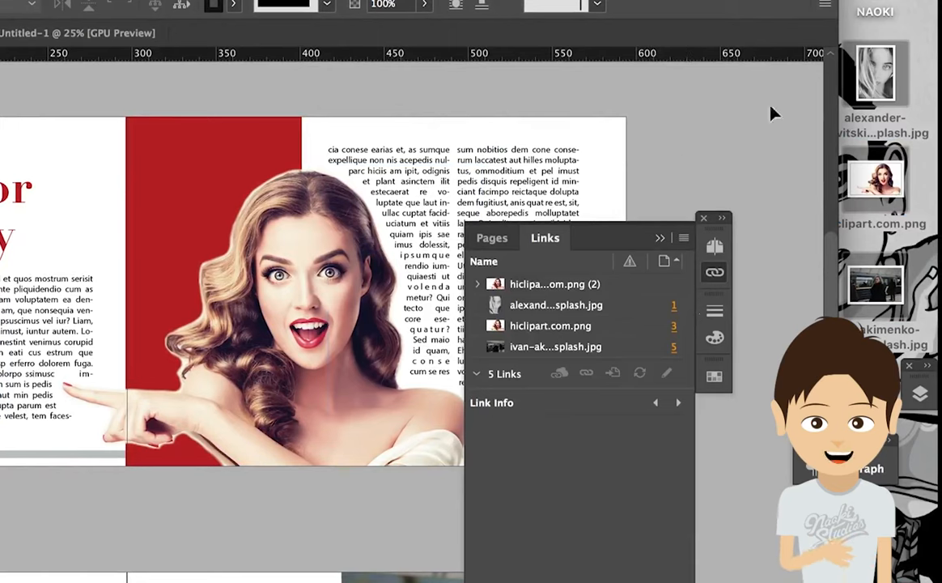
click(702, 217)
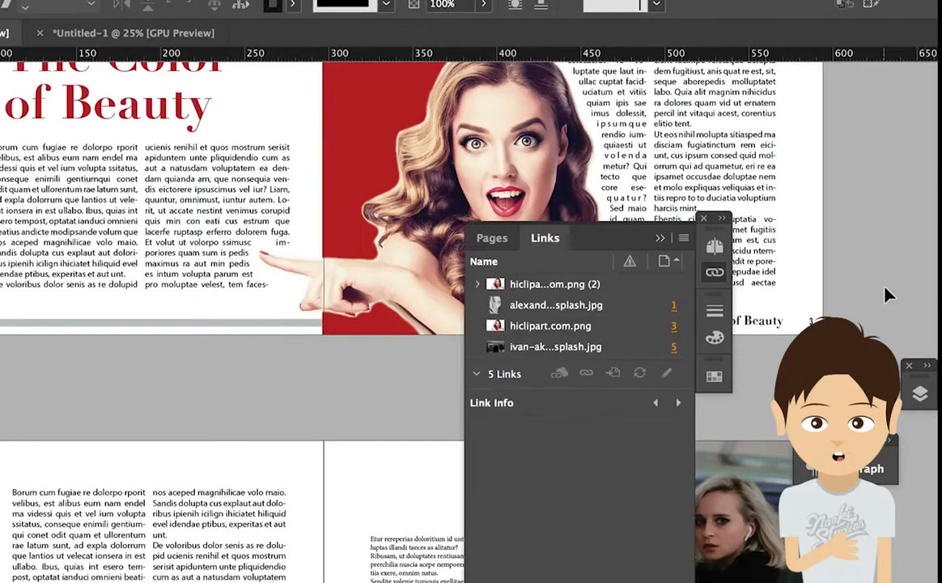
click(703, 219)
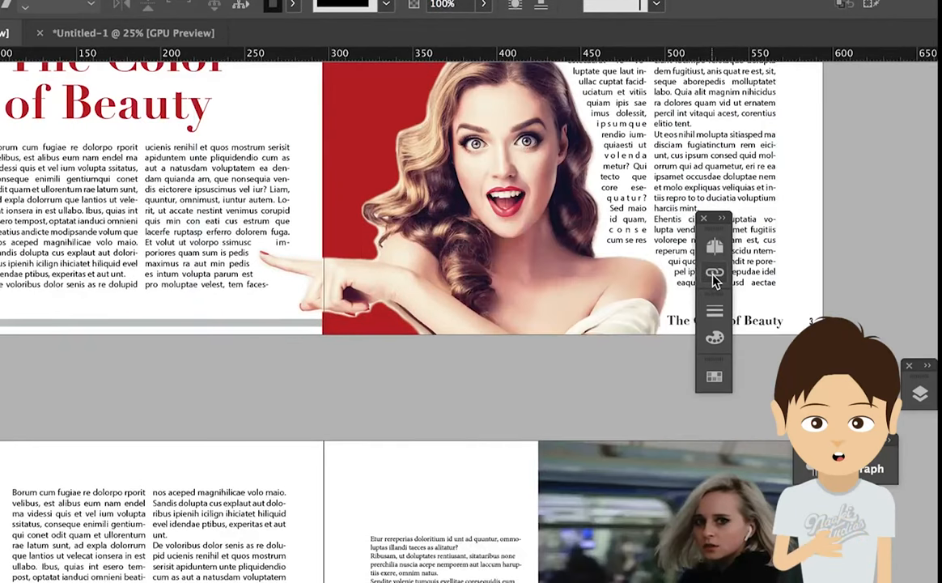
click(714, 272)
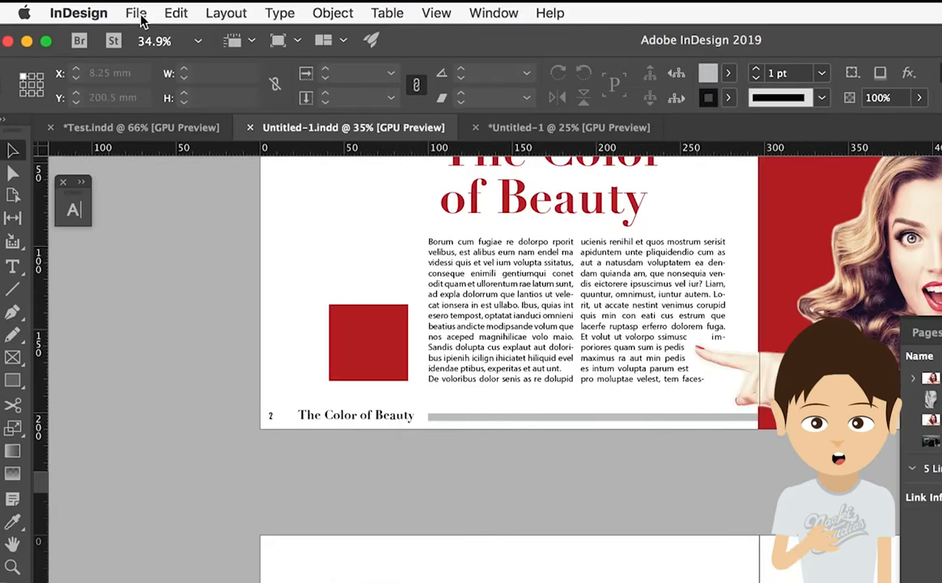
Step: Start File > Package, confirming the summary of 4 fonts and 5 links with none missing
click(136, 13)
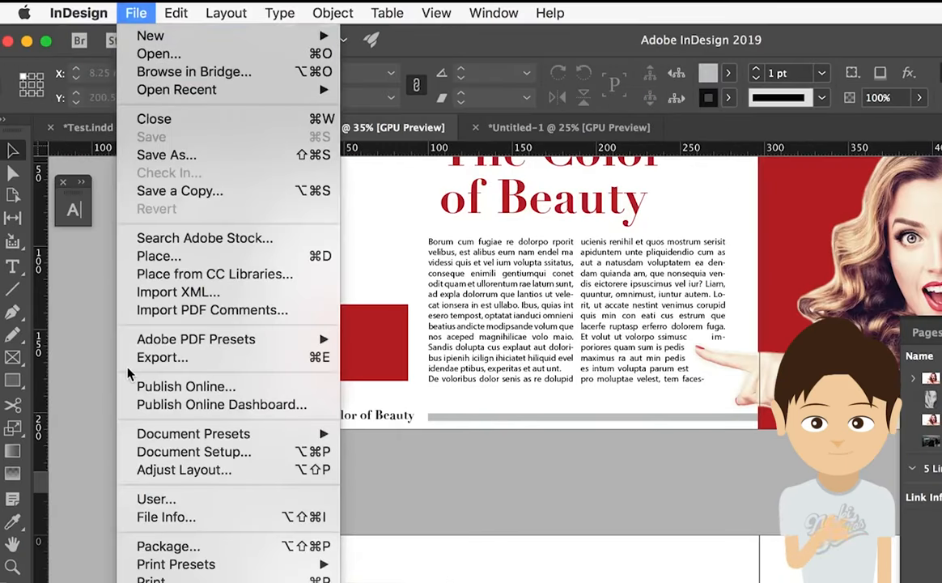
click(168, 546)
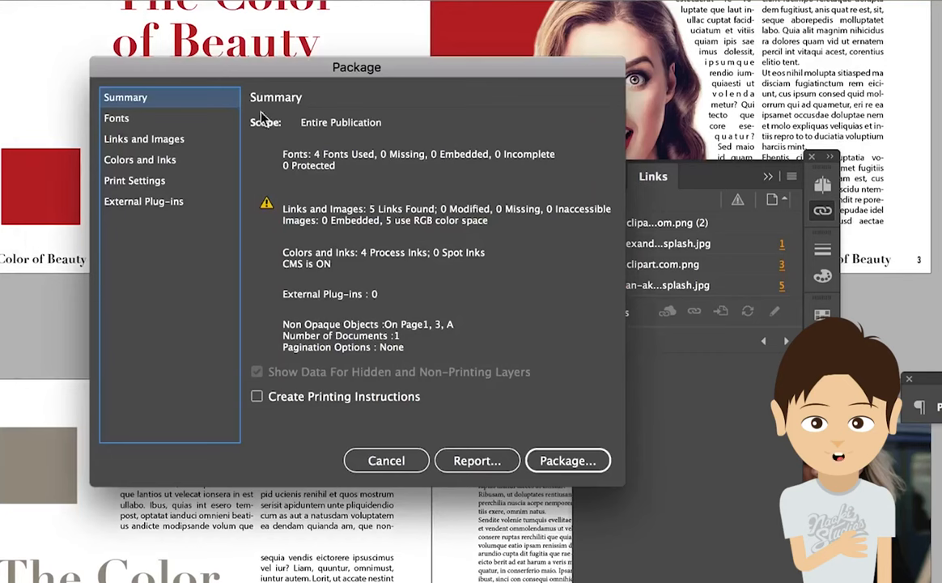
mouse_move(647, 353)
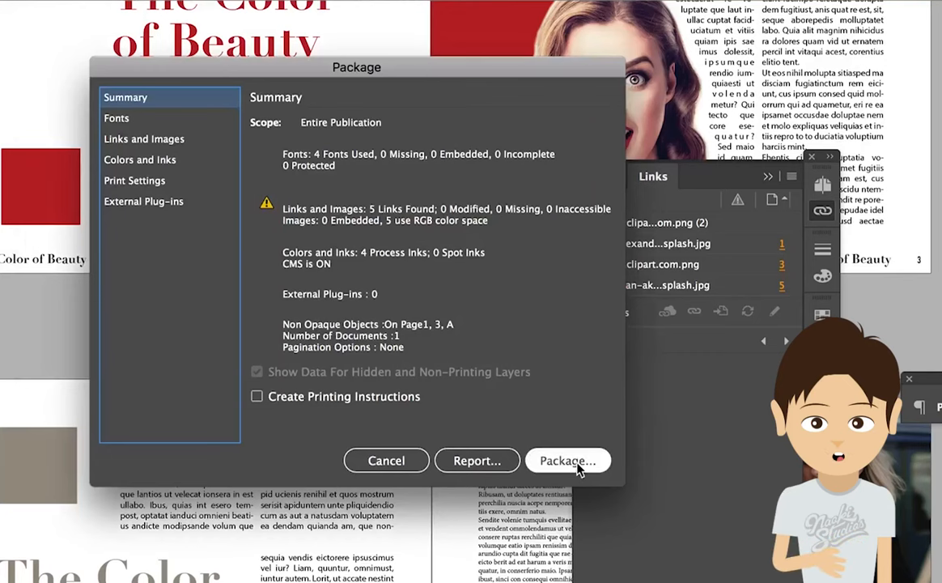
click(566, 460)
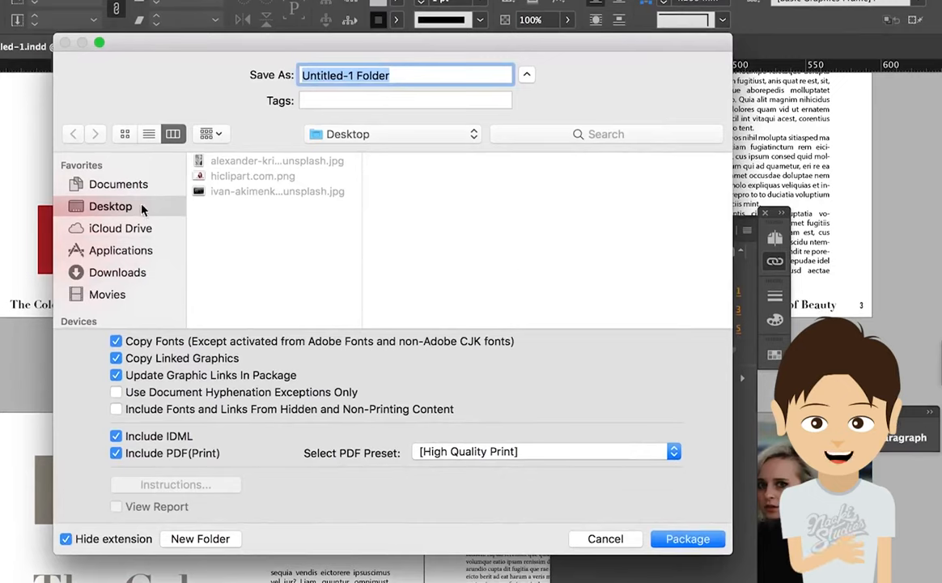
mouse_move(395, 73)
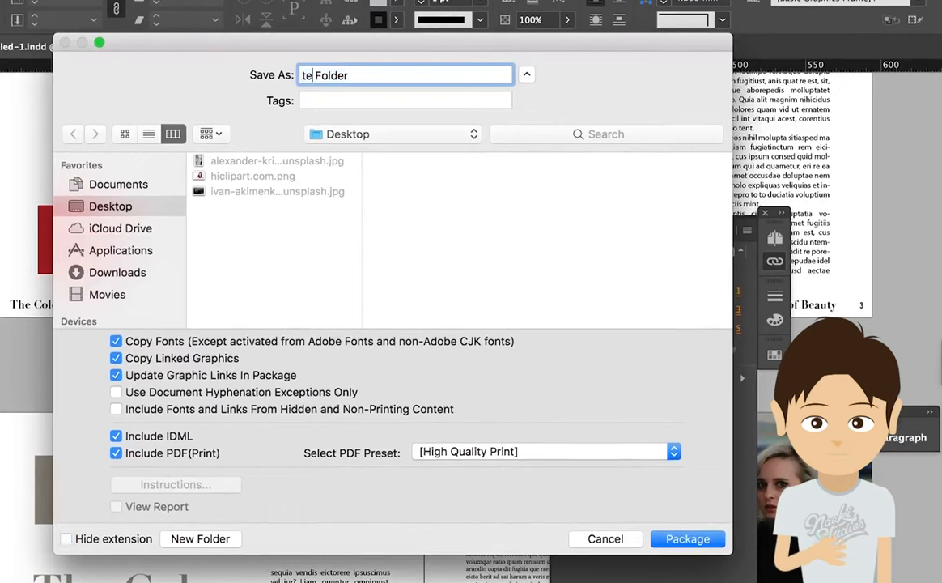
Step: Package the layout to Desktop as 'test Folder' with fonts, linked graphics, IDML and PDF
text(st)
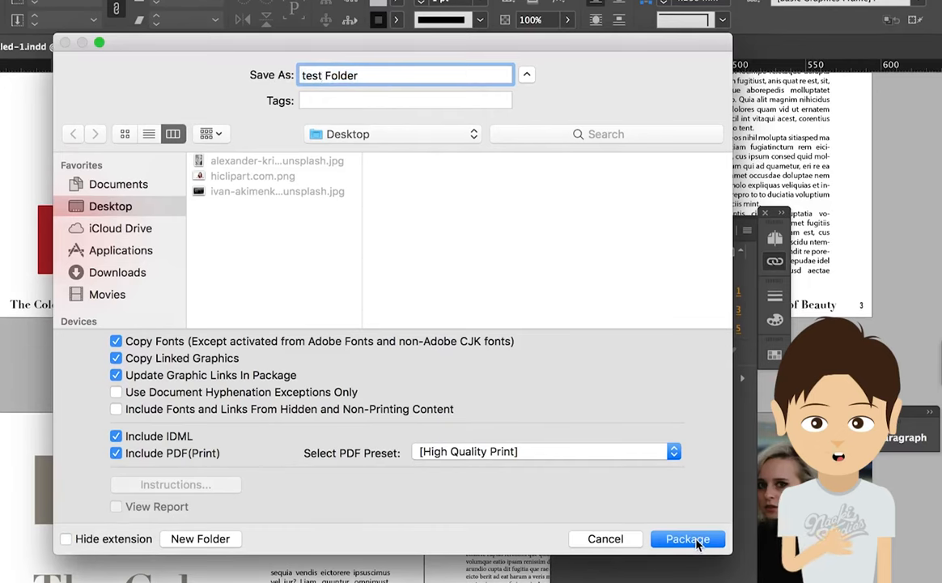
click(686, 538)
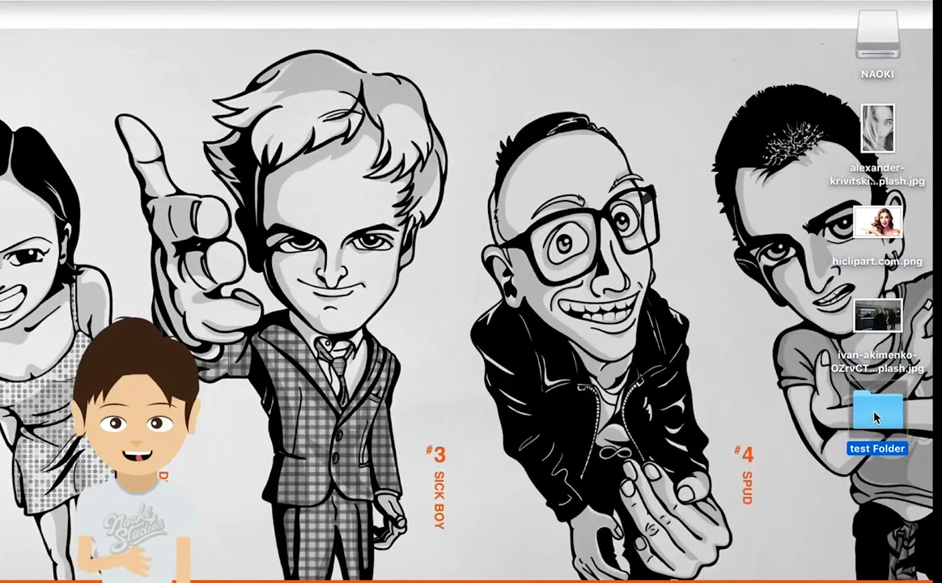
Step: Browse test Folder in Finder, previewing the PDF, INDD and IDML and the Links folder's three images
double_click(877, 413)
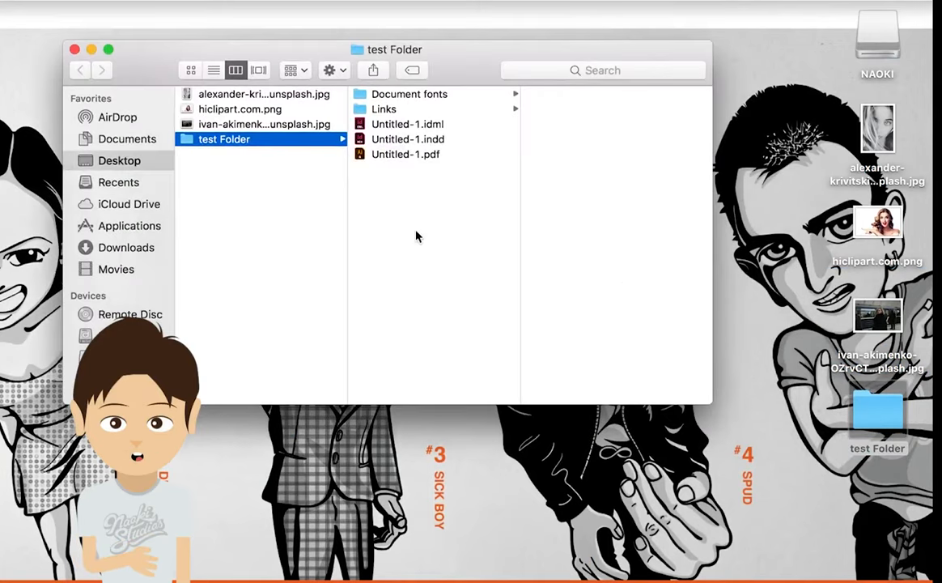
mouse_move(281, 154)
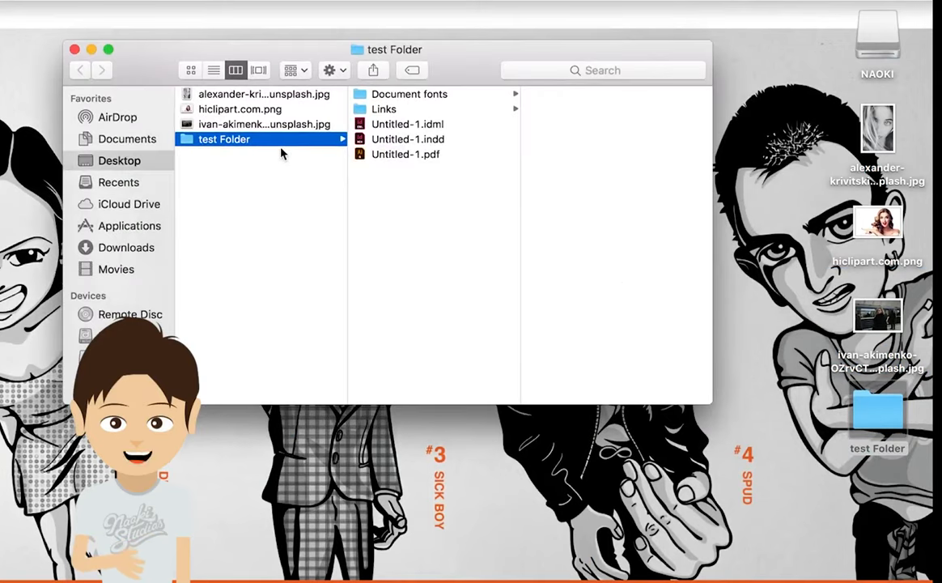
click(405, 155)
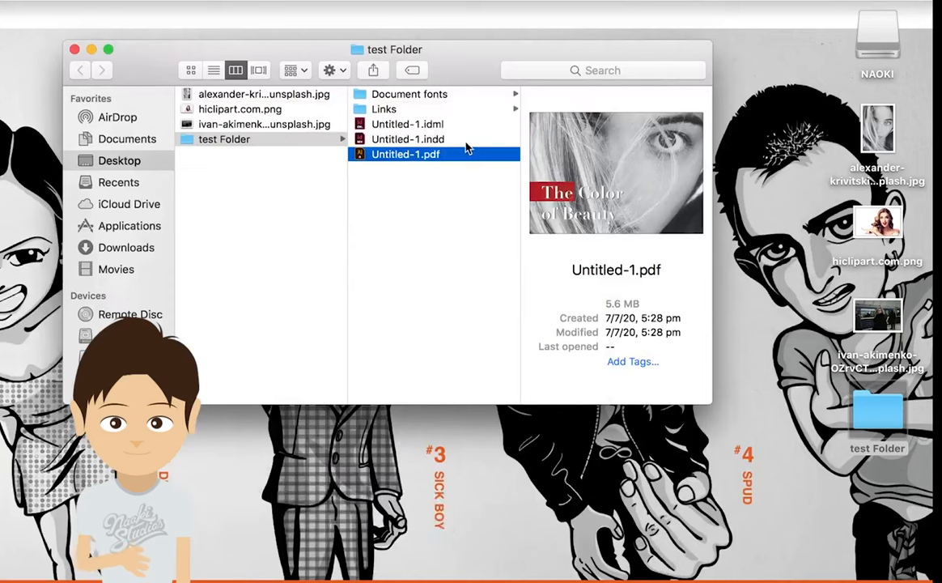
click(408, 140)
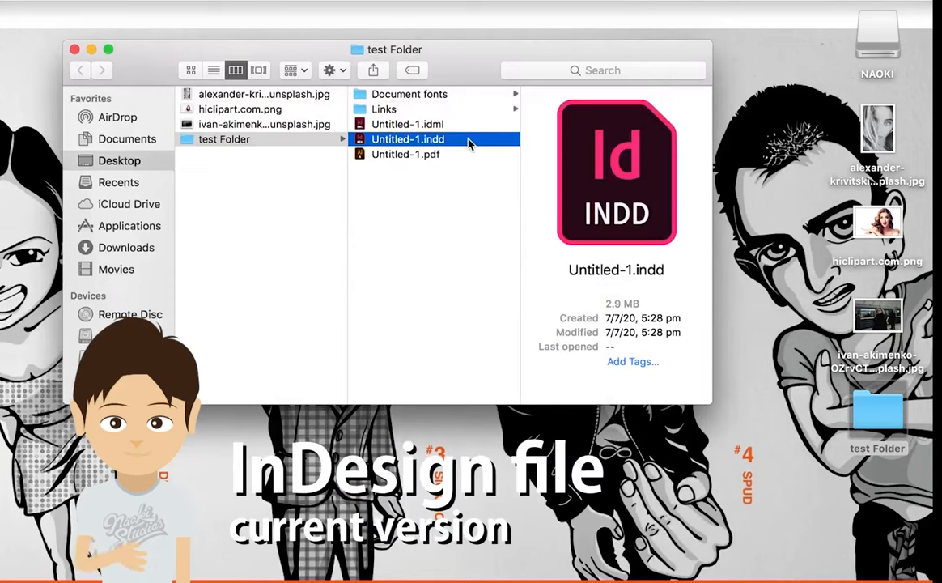
mouse_move(440, 129)
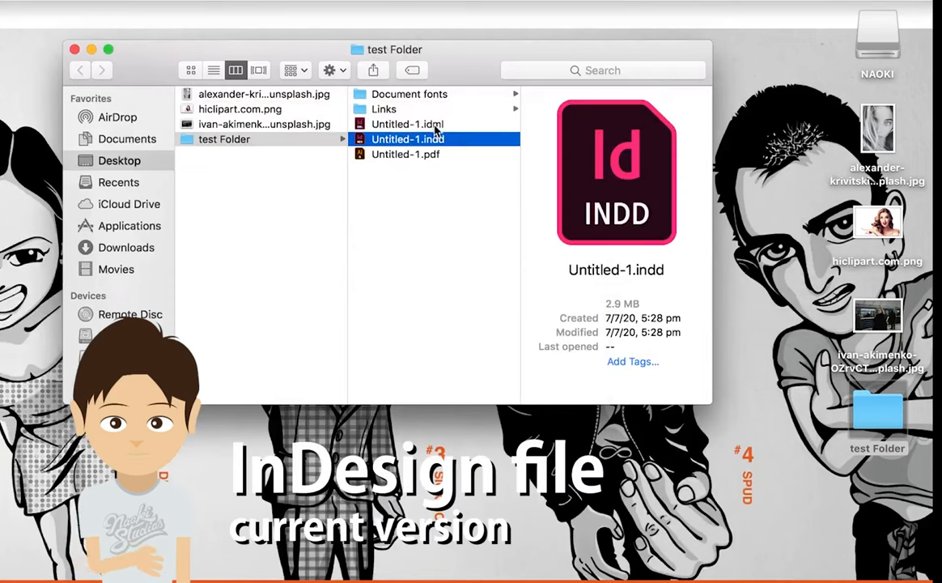
click(408, 123)
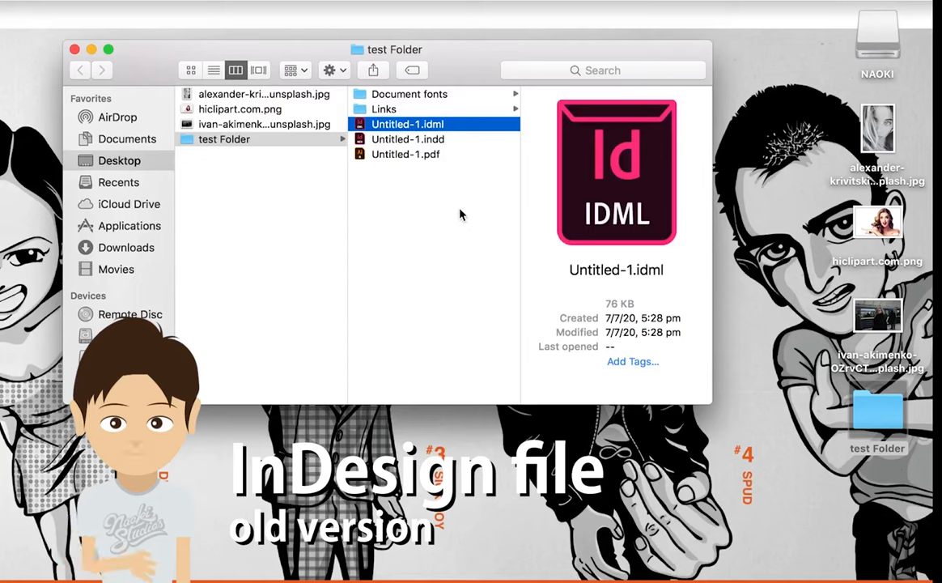
click(385, 108)
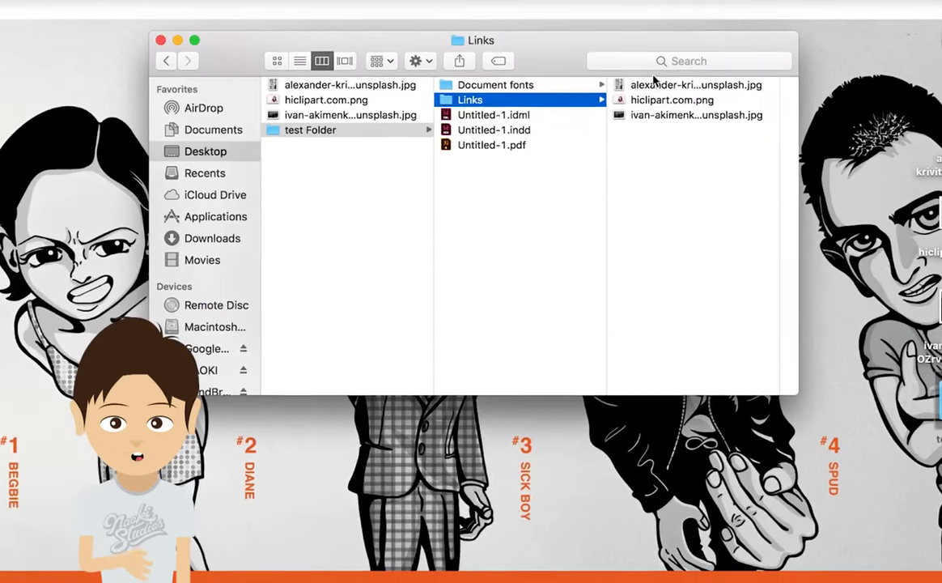
Step: Select the packaged Untitled-1.indd and check the three images inside the Links folder
click(695, 84)
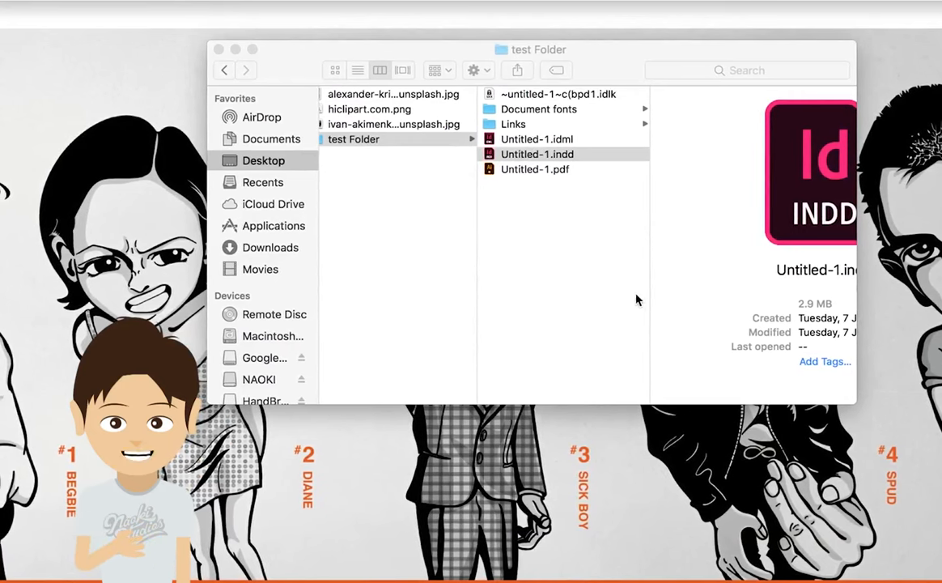
click(538, 154)
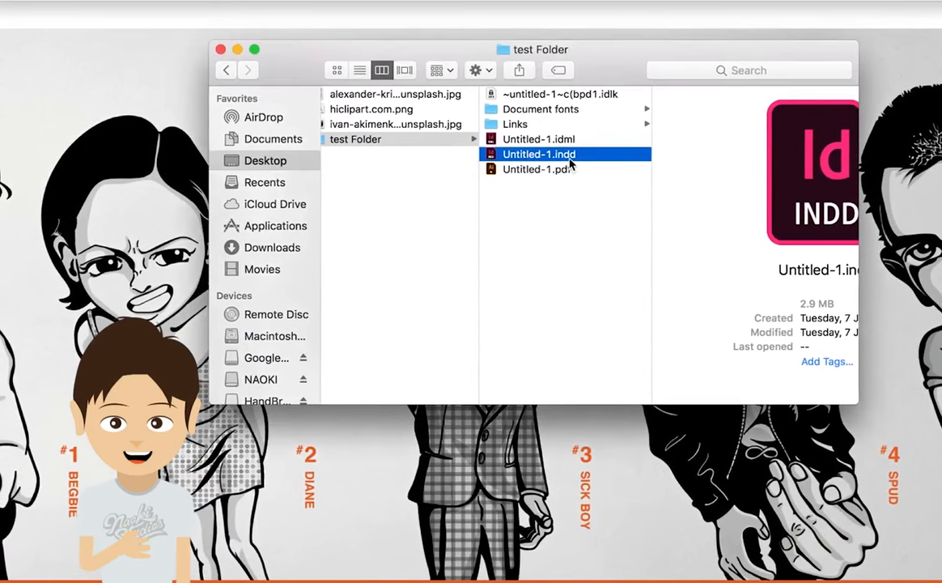
mouse_move(589, 298)
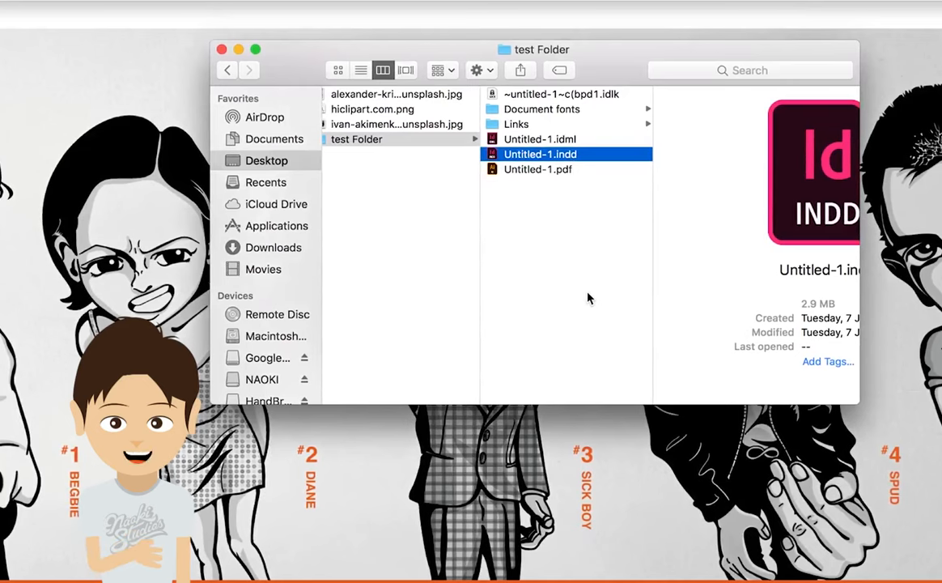
click(541, 108)
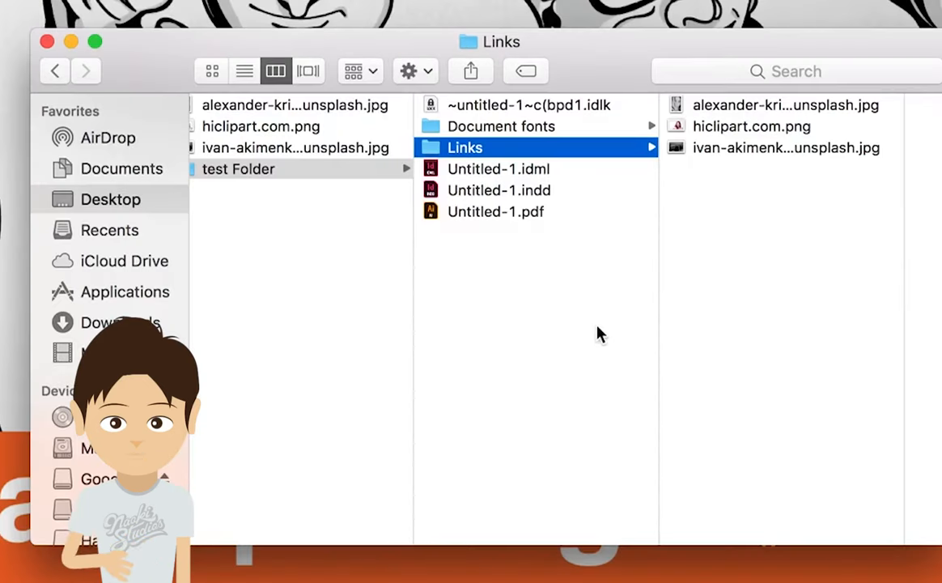
mouse_move(687, 154)
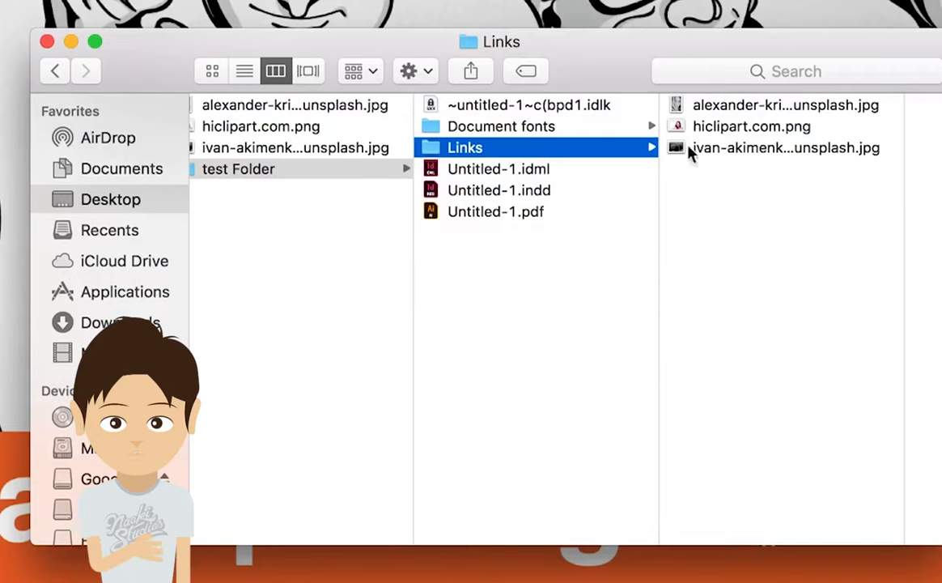
mouse_move(613, 243)
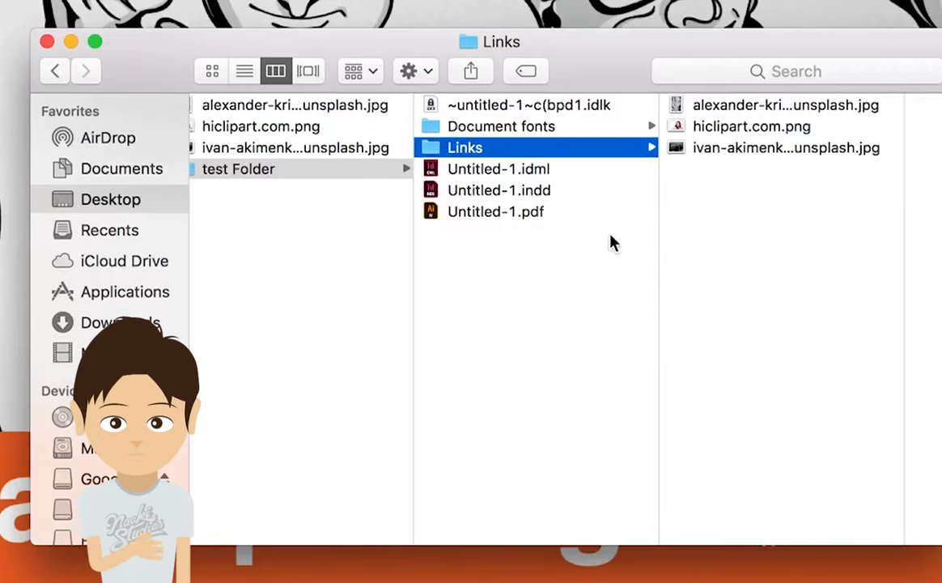
mouse_move(622, 74)
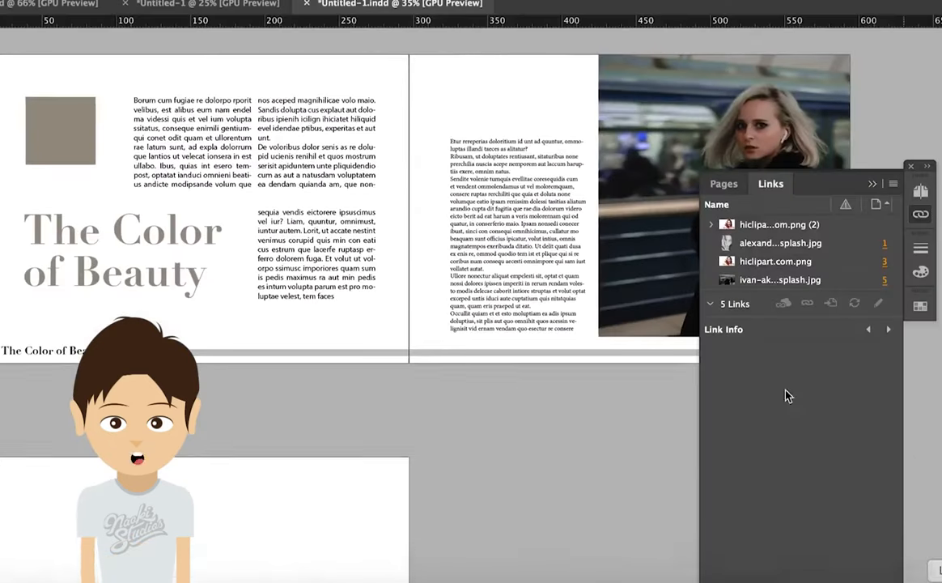
mouse_move(677, 484)
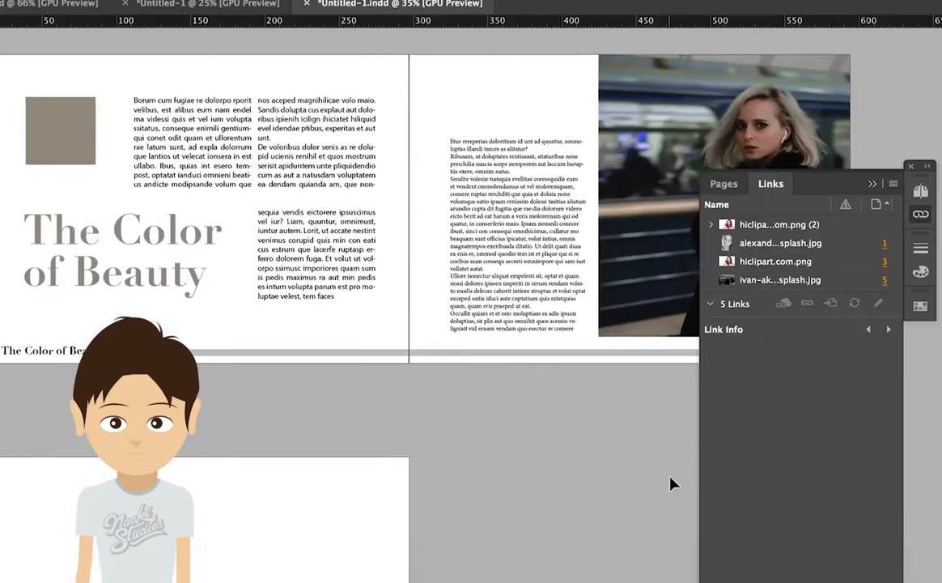